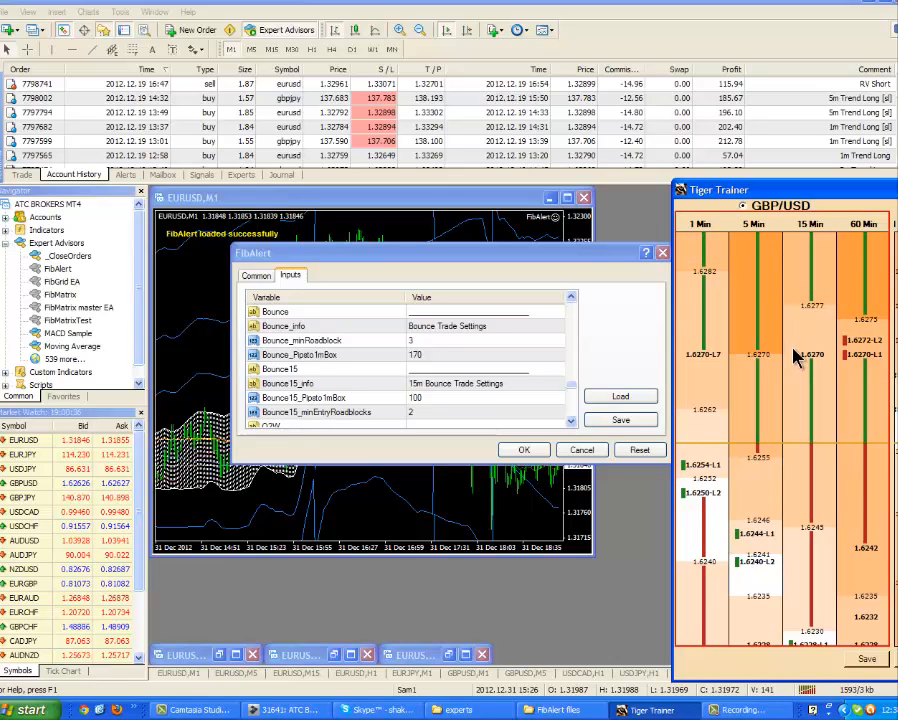
pyautogui.moveTo(880, 364)
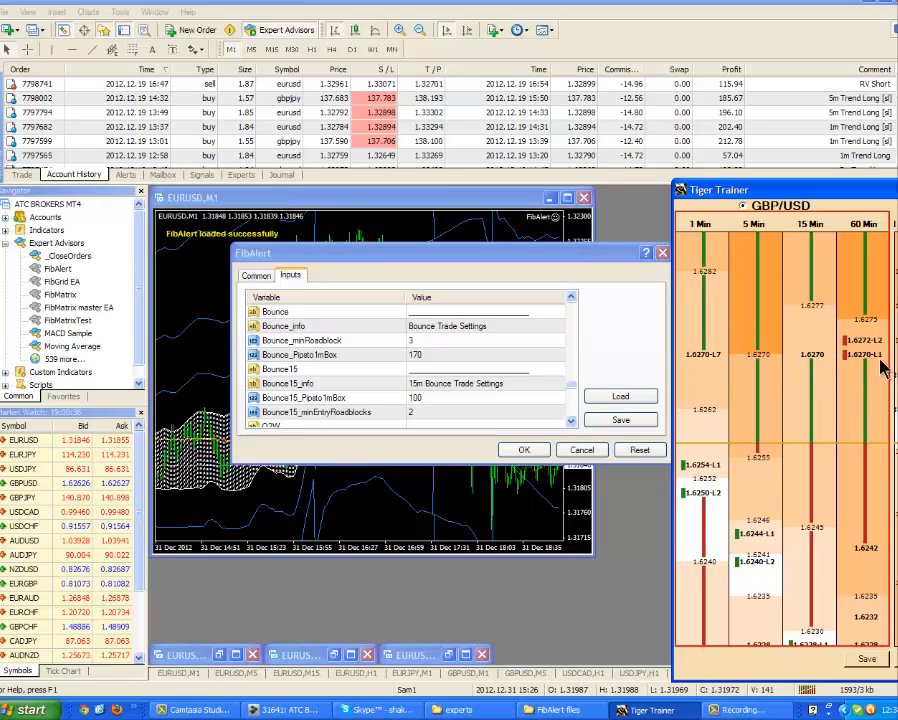
pyautogui.moveTo(848, 368)
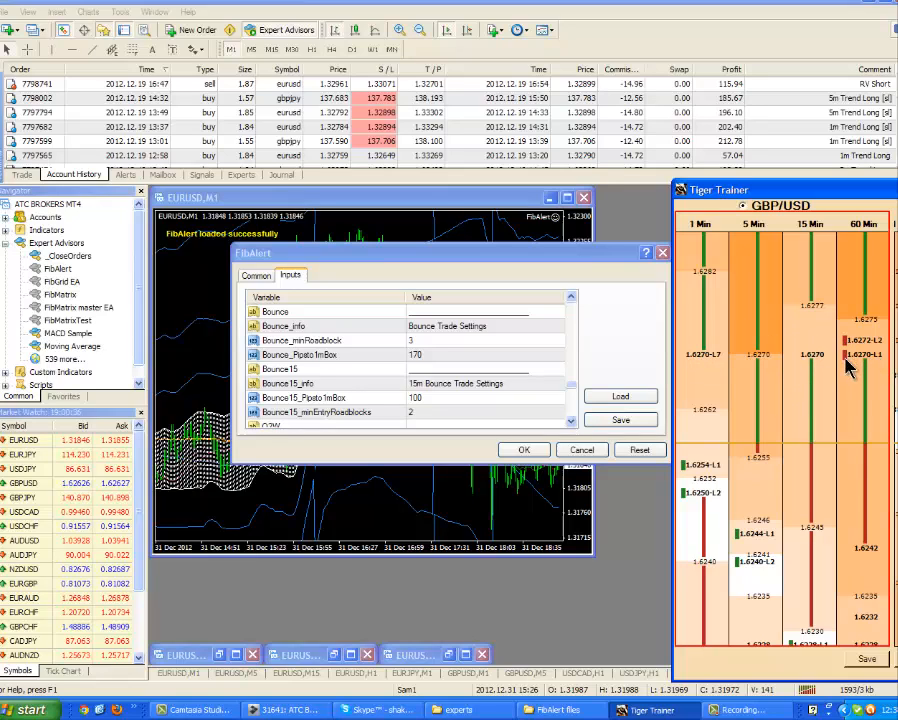
pyautogui.moveTo(710, 482)
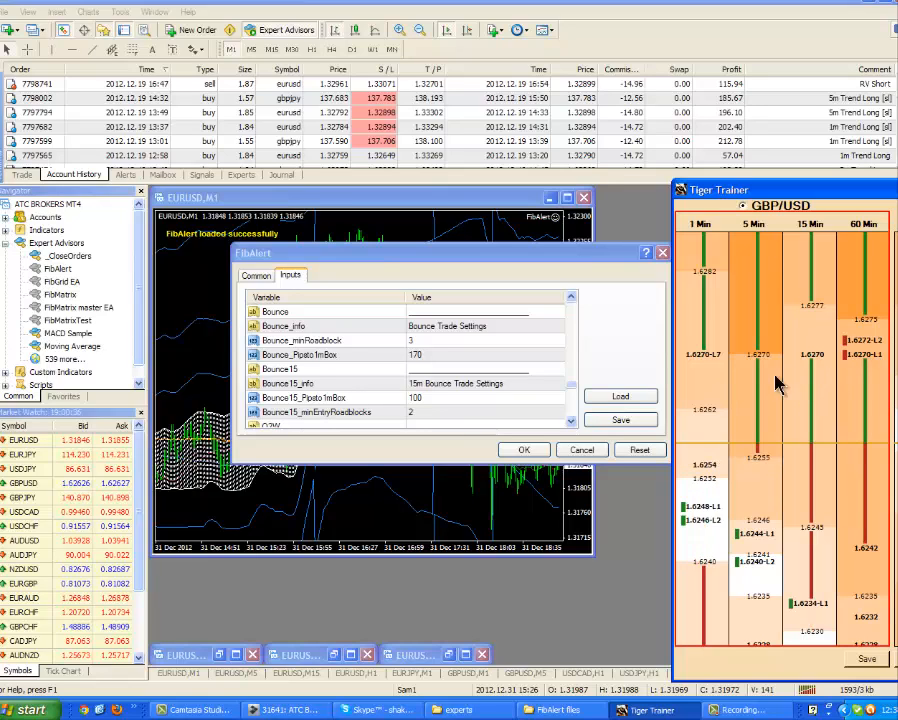
pyautogui.moveTo(790, 432)
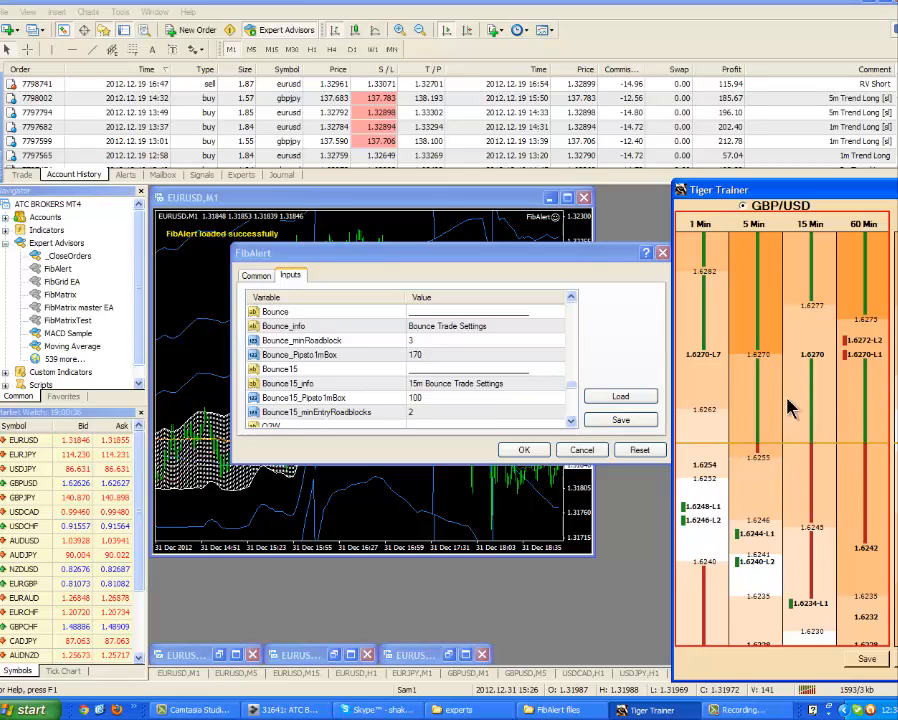
pyautogui.moveTo(796, 348)
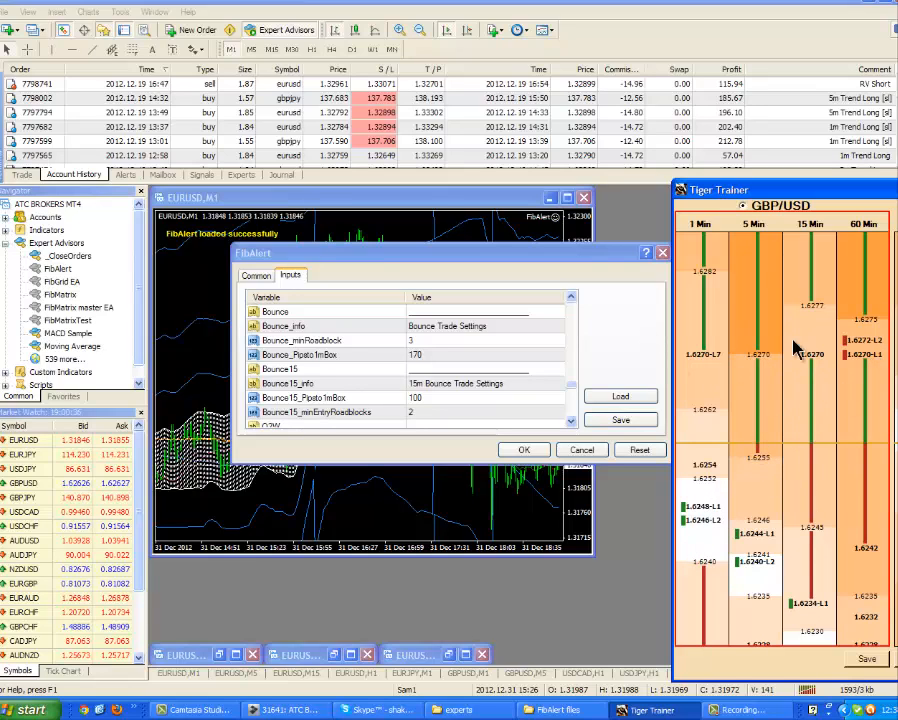
pyautogui.moveTo(836, 368)
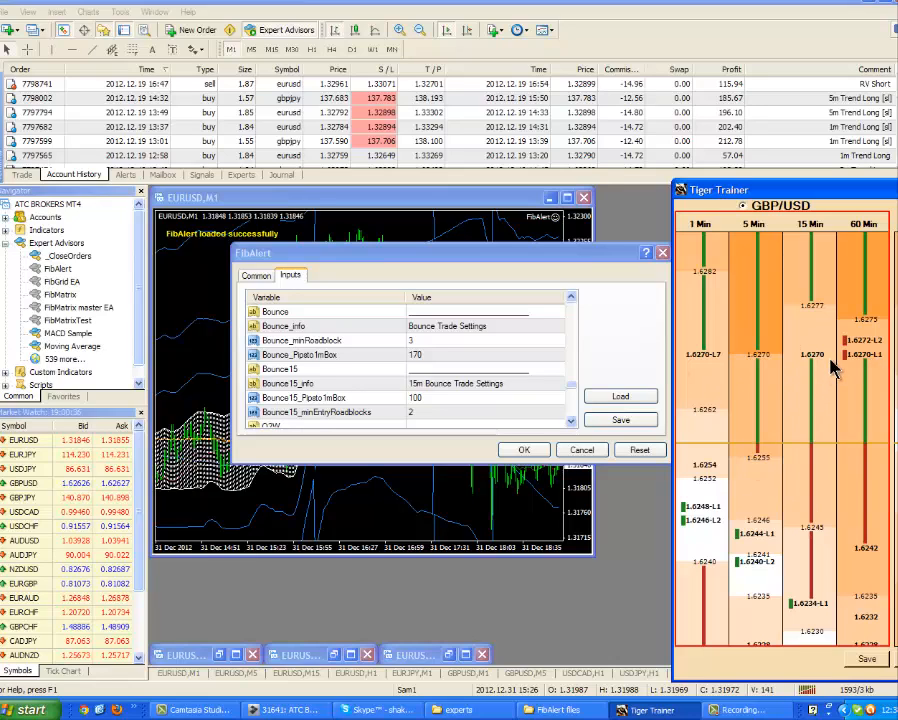
pyautogui.moveTo(428, 344)
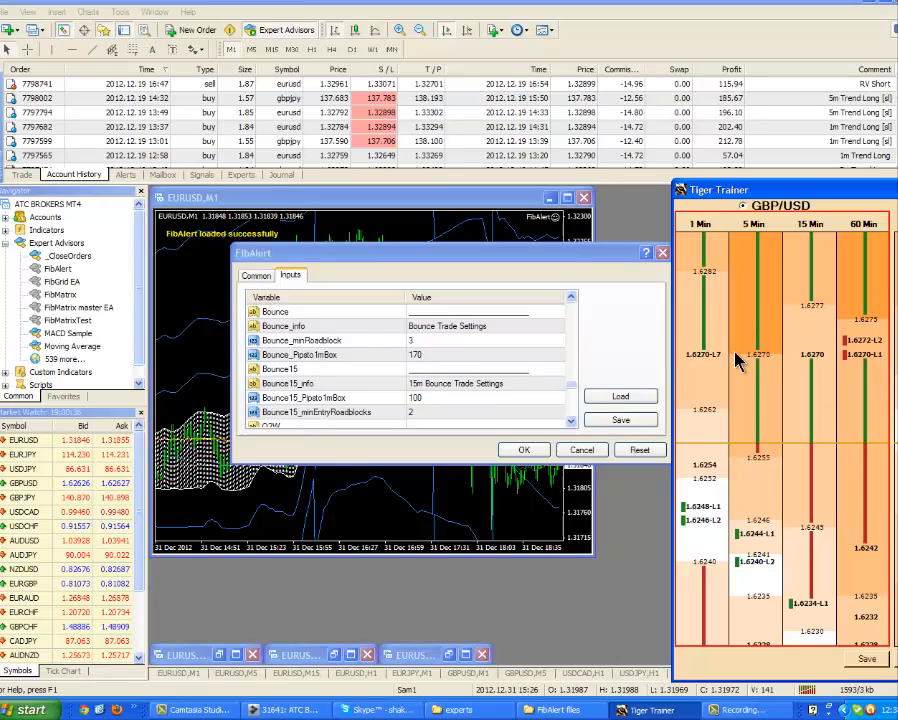
pyautogui.moveTo(708, 548)
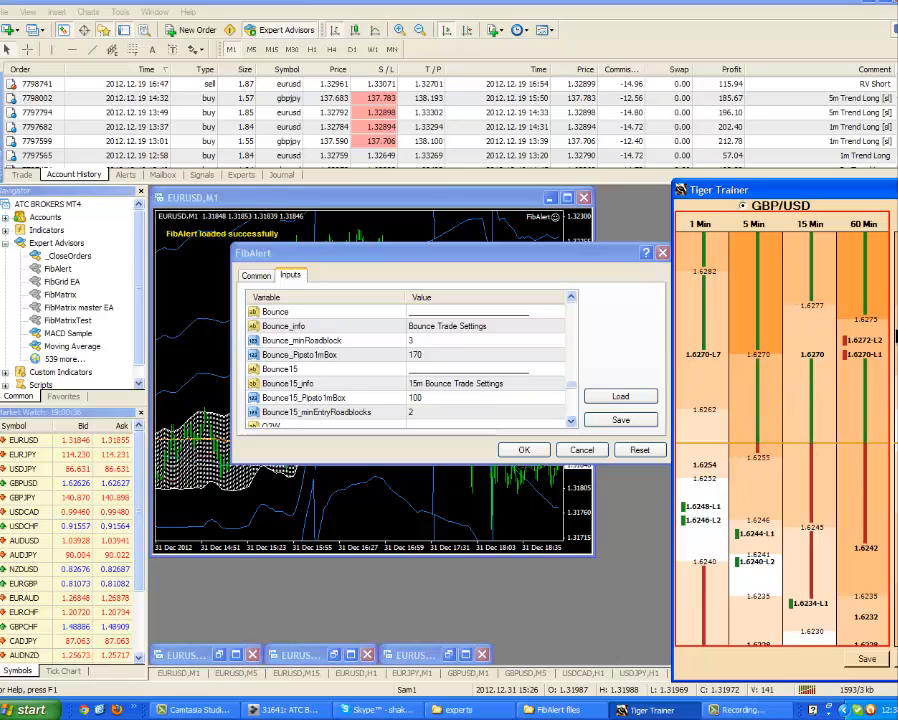
pyautogui.moveTo(690, 528)
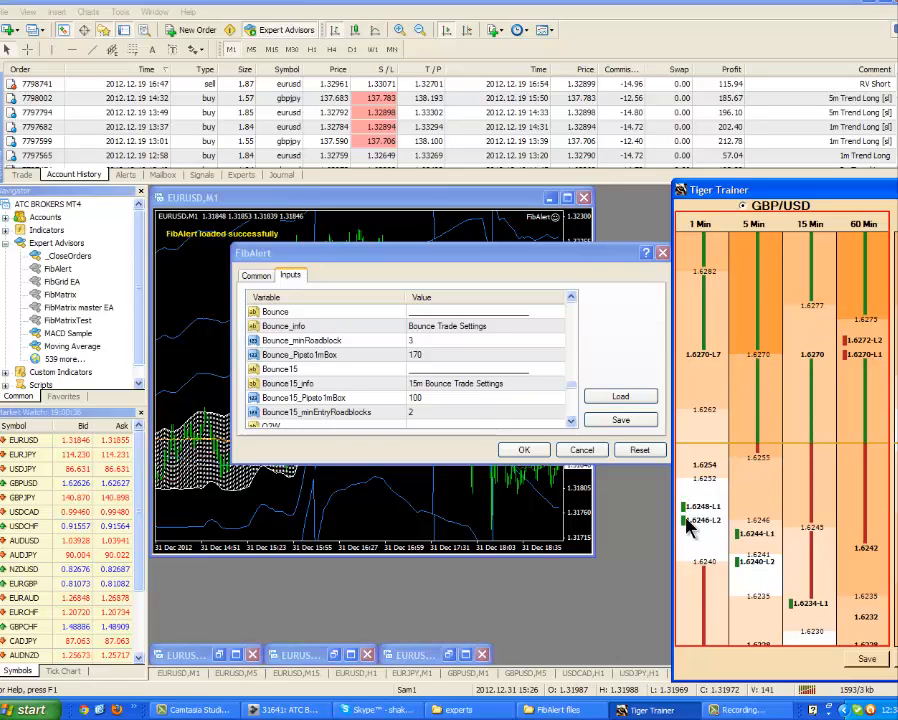
pyautogui.moveTo(440, 380)
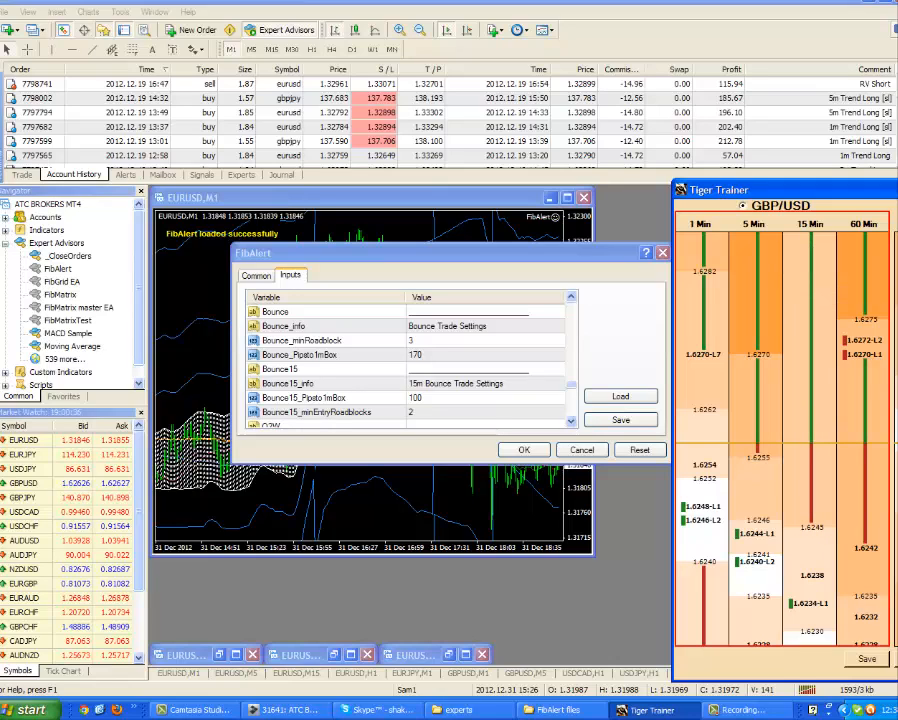
pyautogui.moveTo(378, 356)
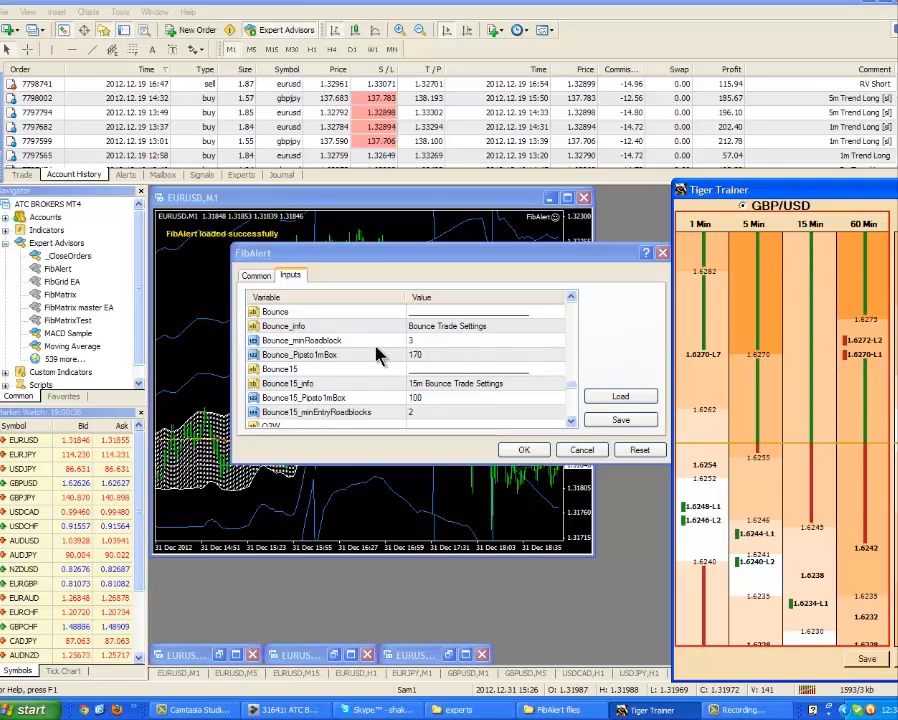
pyautogui.moveTo(420, 362)
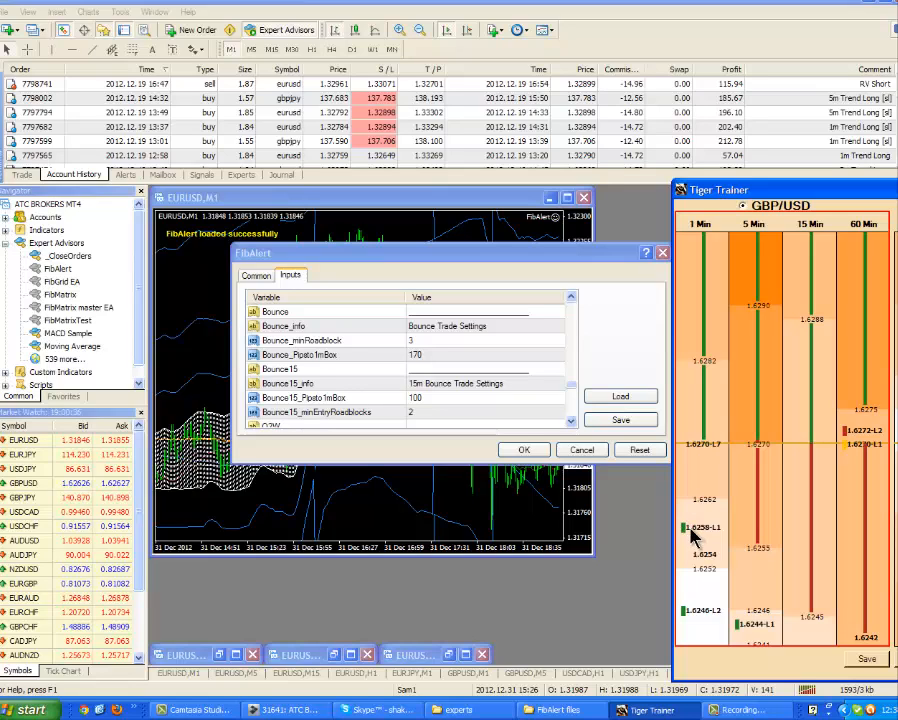
pyautogui.moveTo(420, 364)
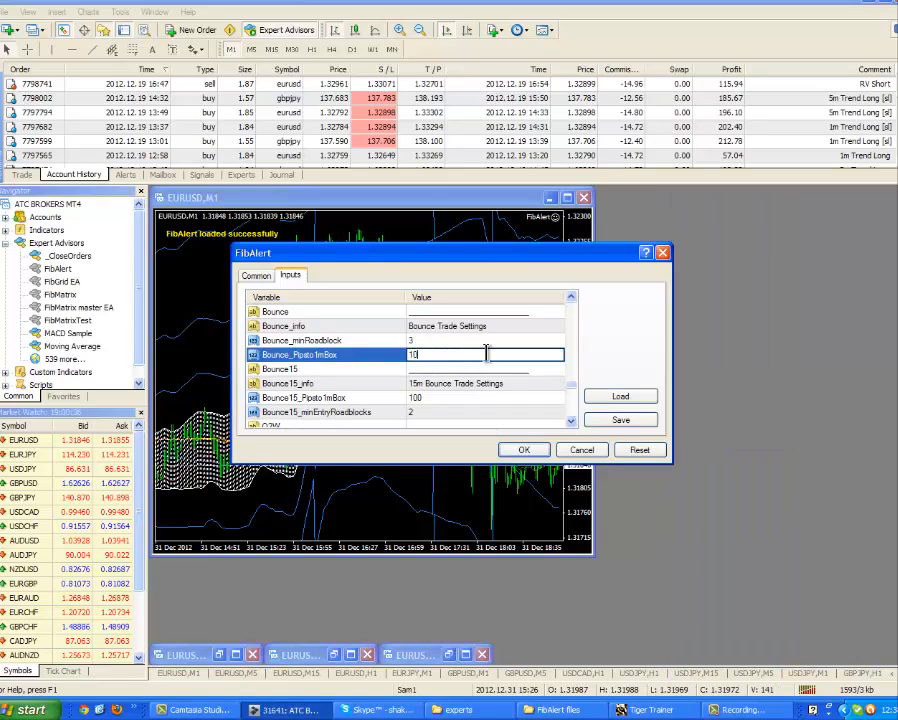
pyautogui.write('100')
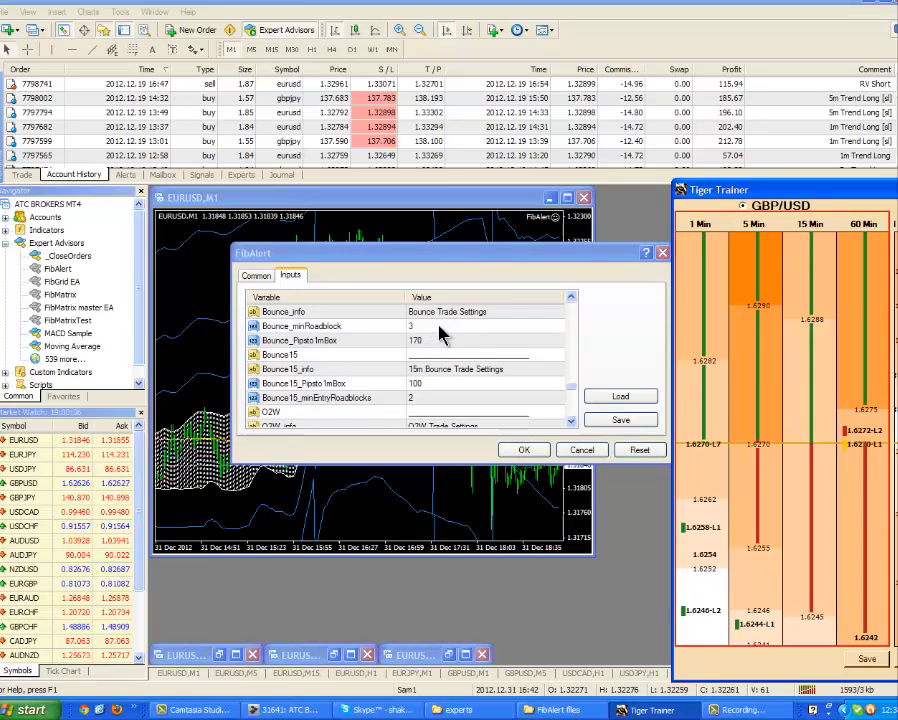
pyautogui.moveTo(736, 436)
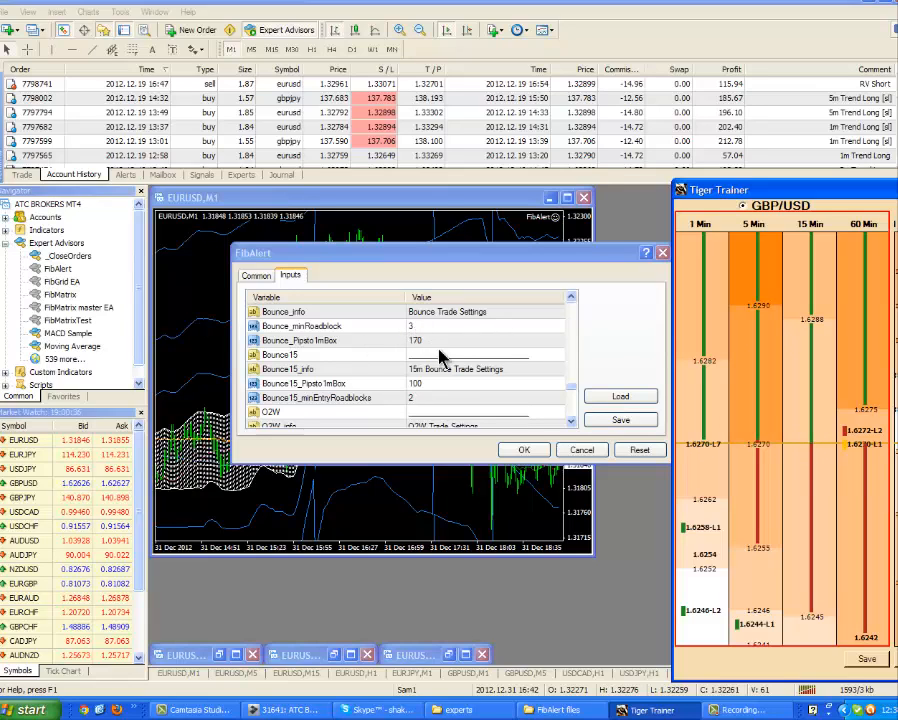
pyautogui.moveTo(432, 356)
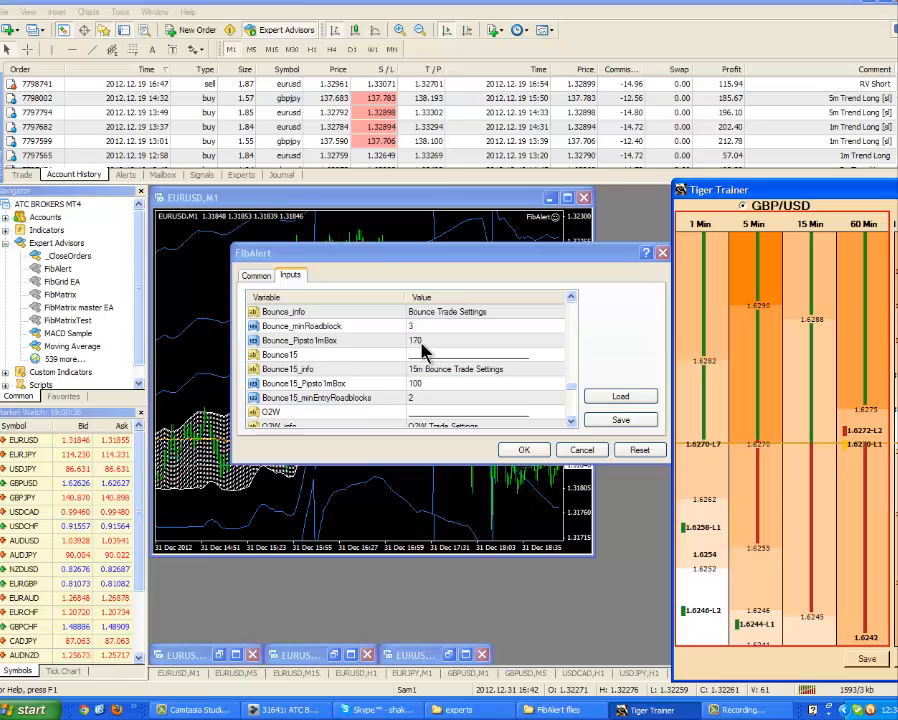
pyautogui.moveTo(428, 336)
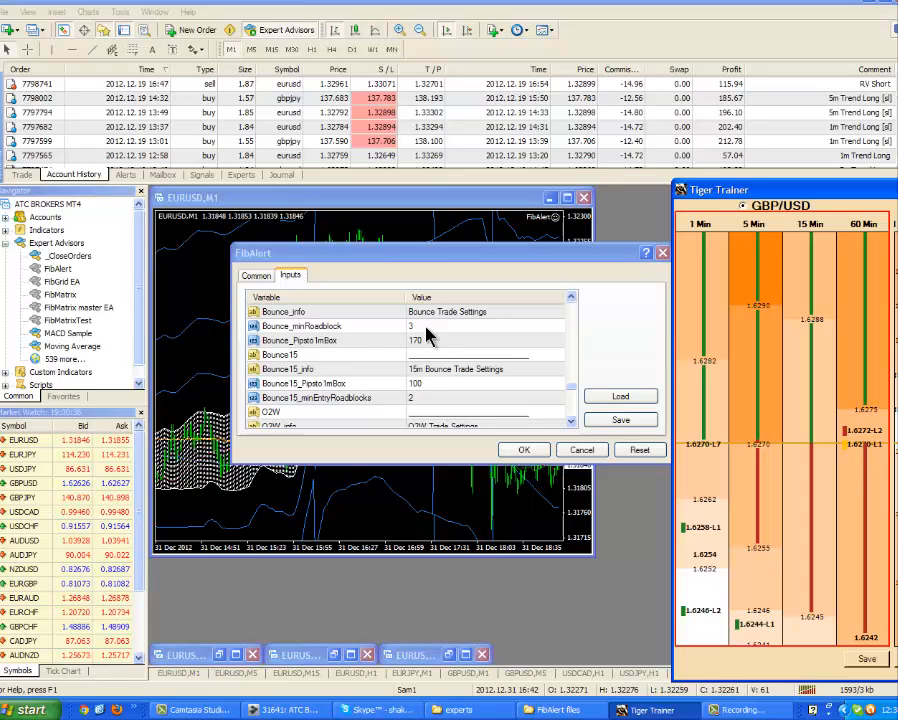
pyautogui.moveTo(456, 378)
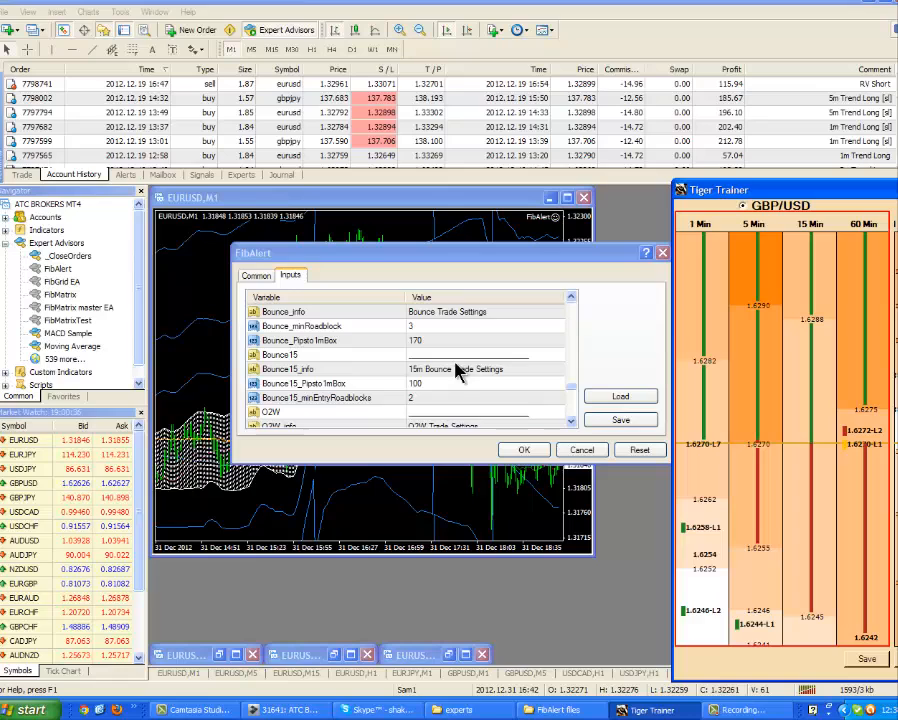
pyautogui.moveTo(796, 200)
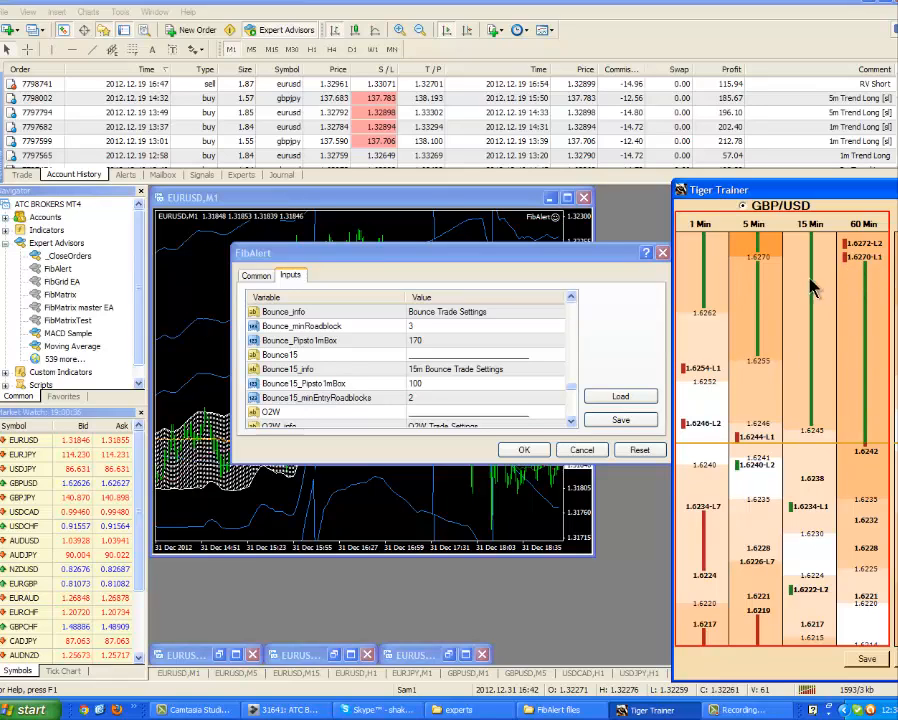
pyautogui.moveTo(816, 290)
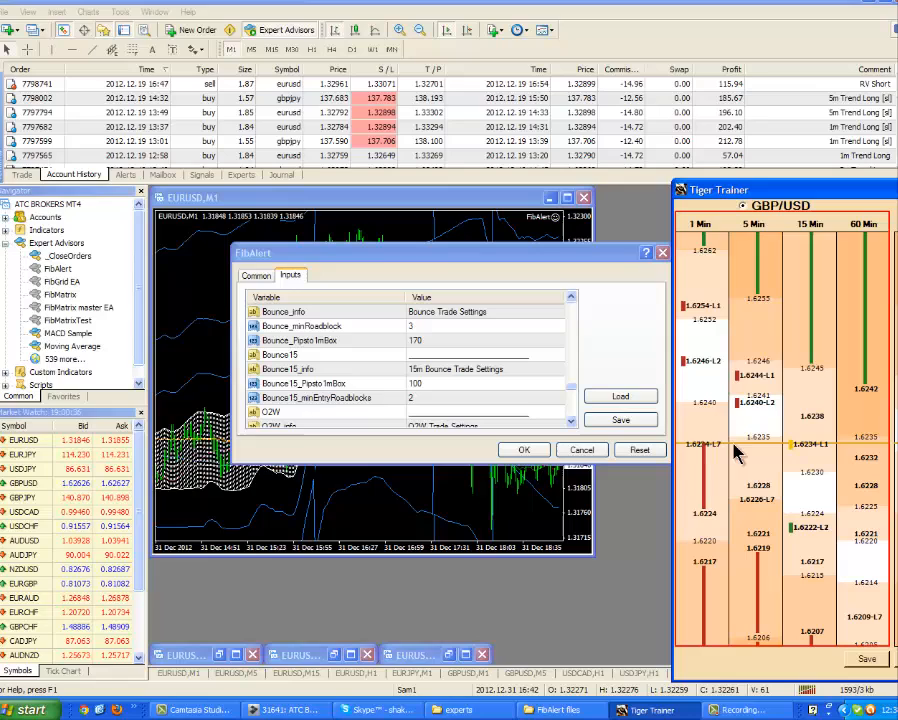
pyautogui.moveTo(748, 458)
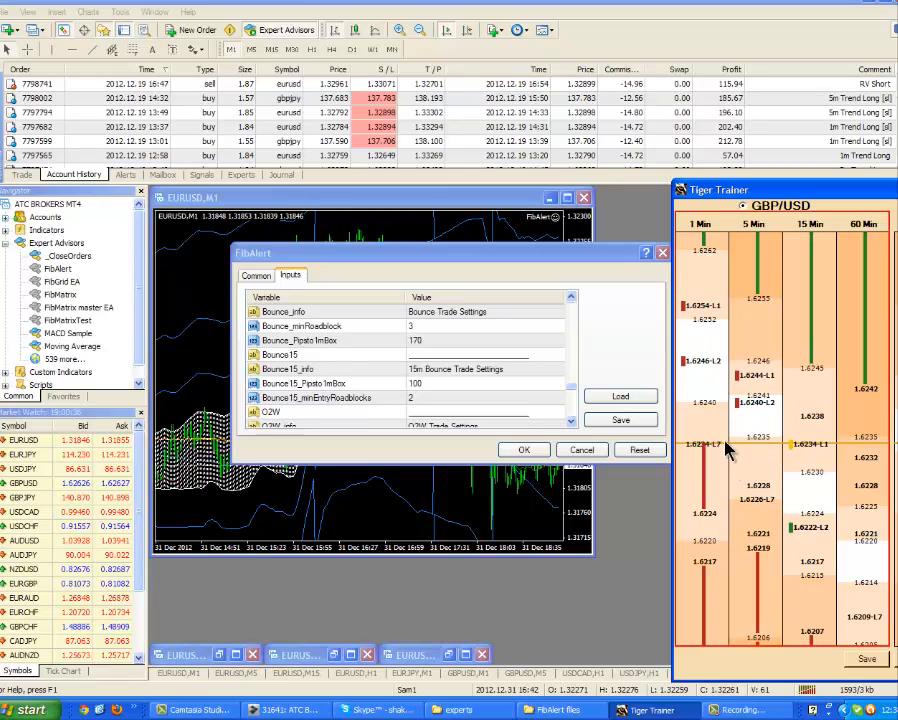
pyautogui.moveTo(728, 490)
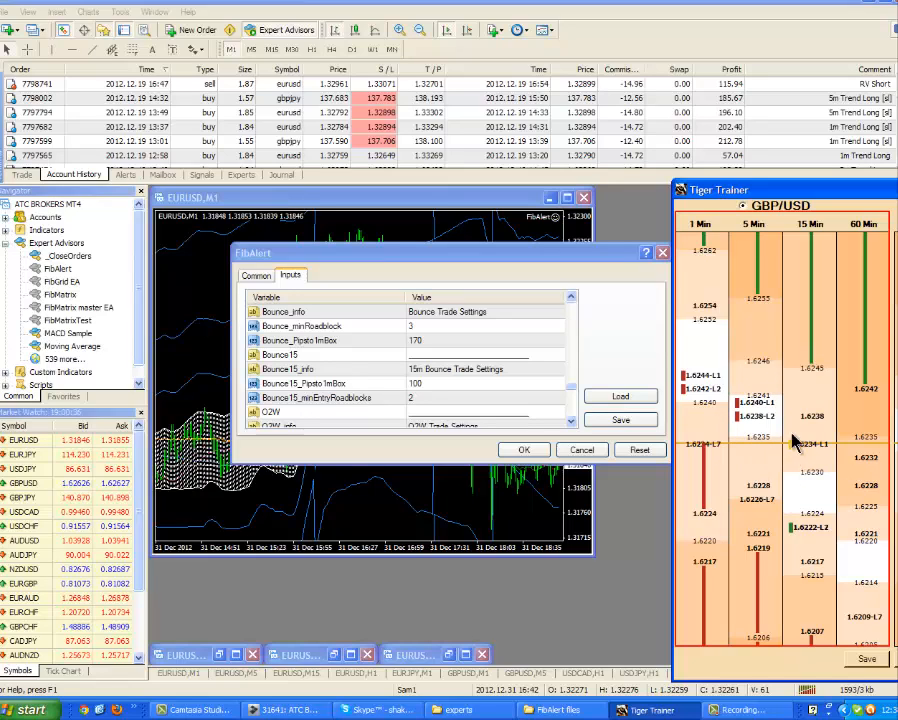
pyautogui.moveTo(756, 470)
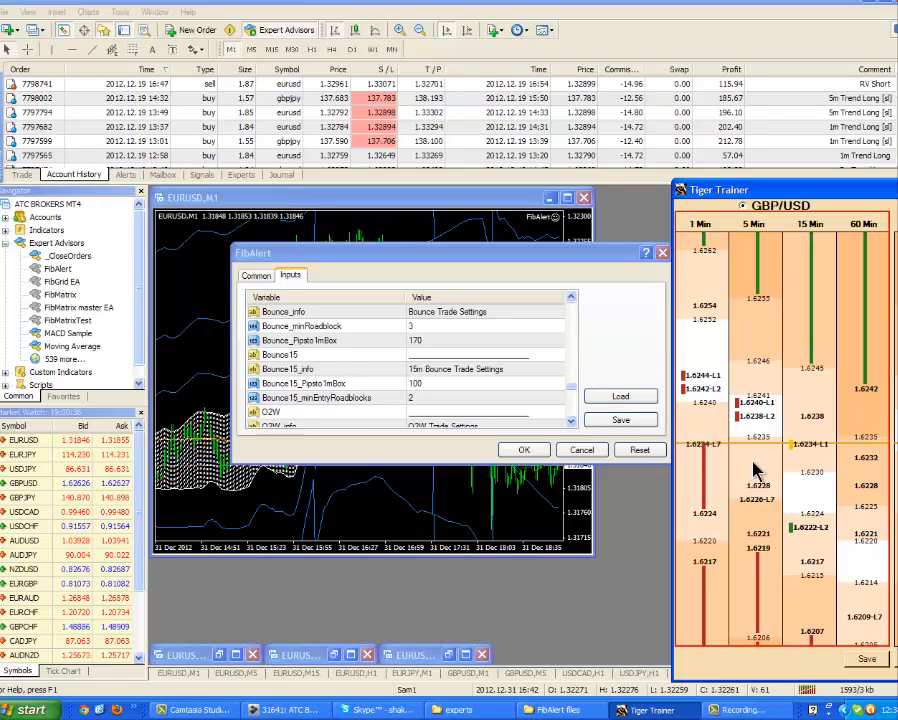
pyautogui.moveTo(840, 280)
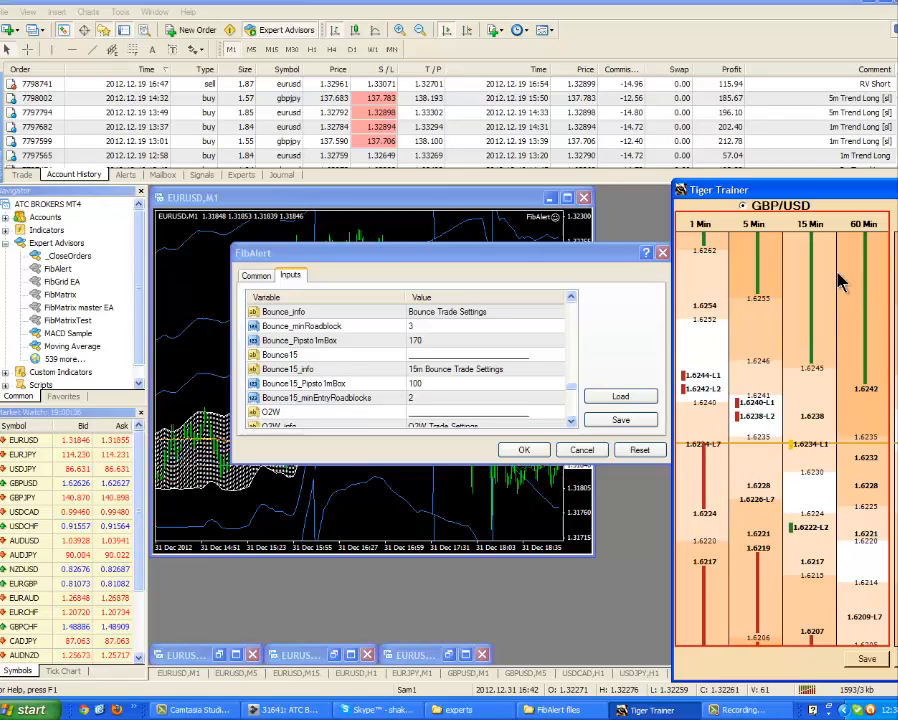
pyautogui.moveTo(784, 430)
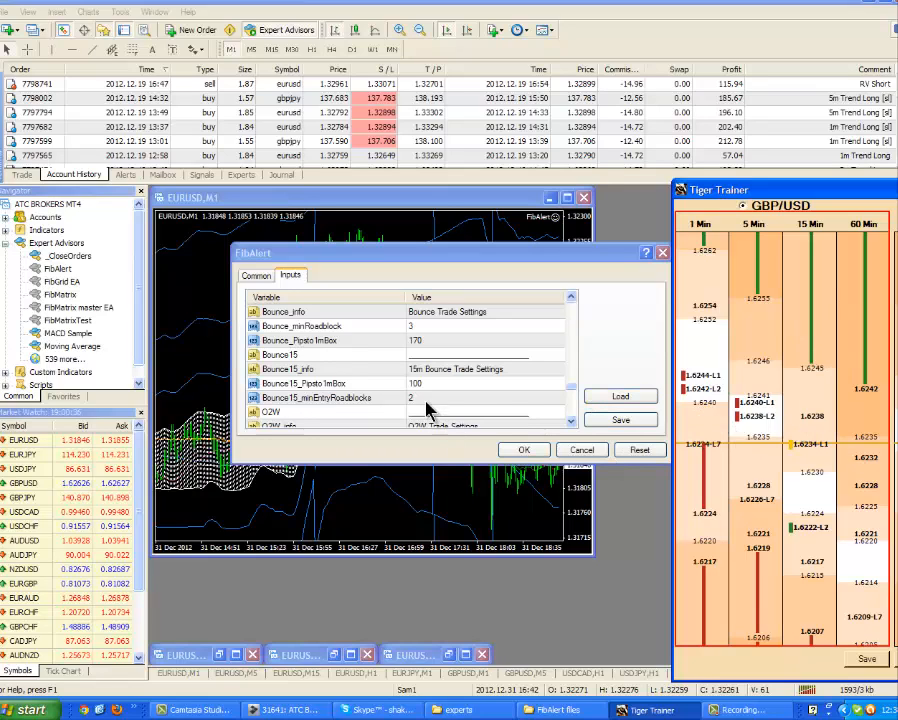
pyautogui.moveTo(528, 420)
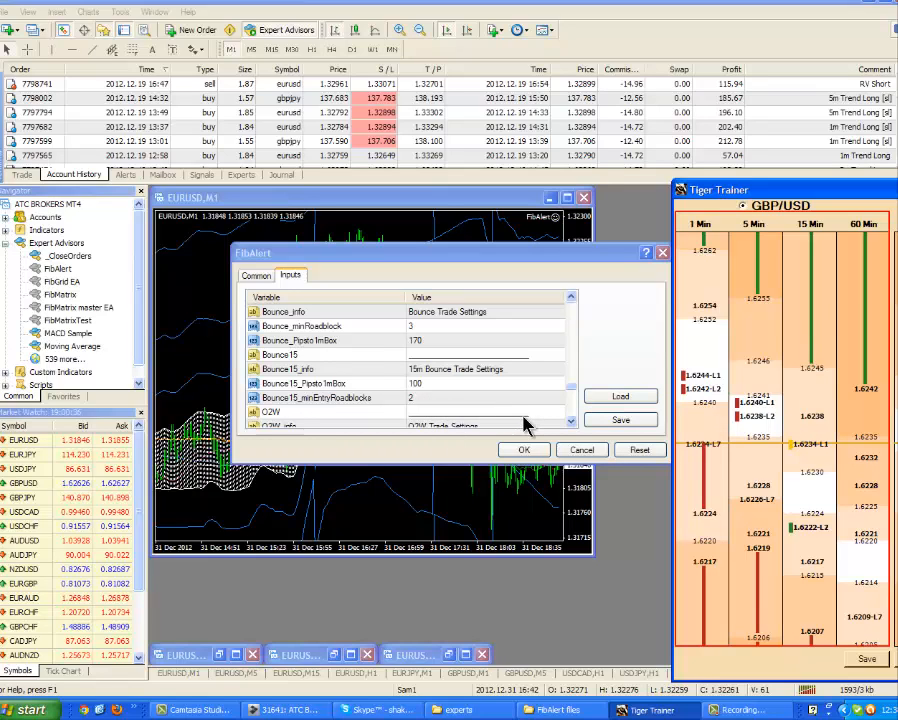